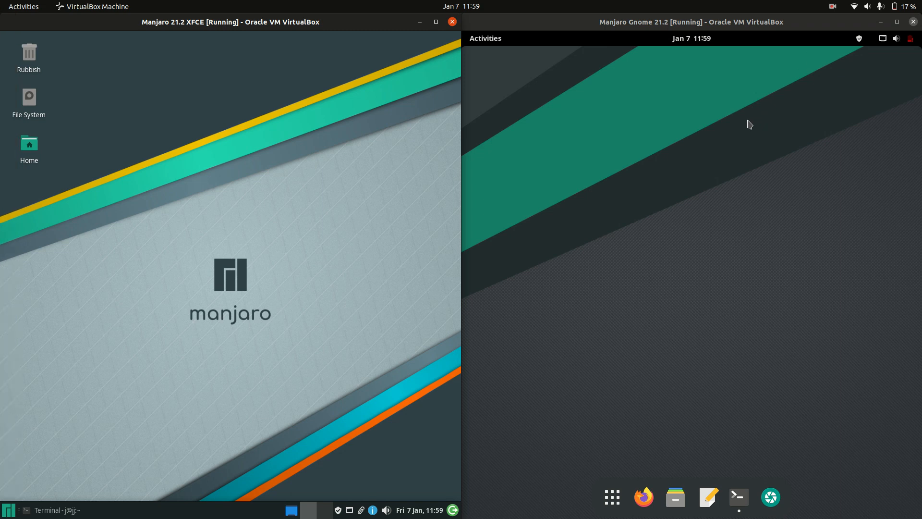
pyautogui.moveTo(604, 203)
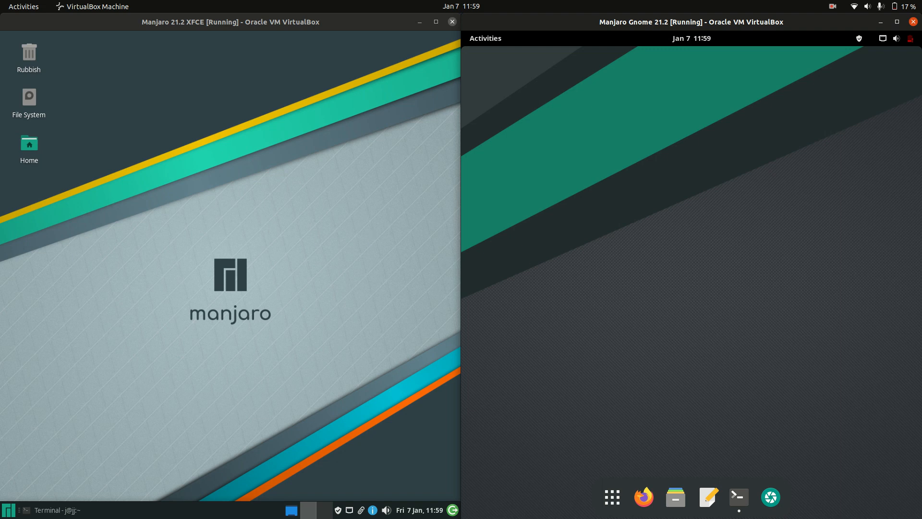
# - Bring up the Whisker Menu on the Manjaro XFCE guest's bottom panel
pyautogui.click(9, 510)
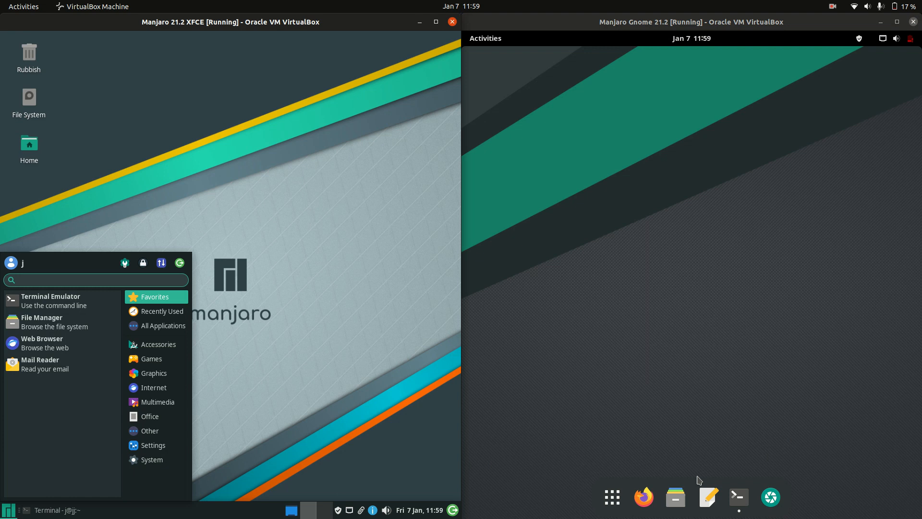
# - Show the GNOME app grid, dismiss both menus, and return to the GNOME terminal's neofetch tab
pyautogui.click(611, 497)
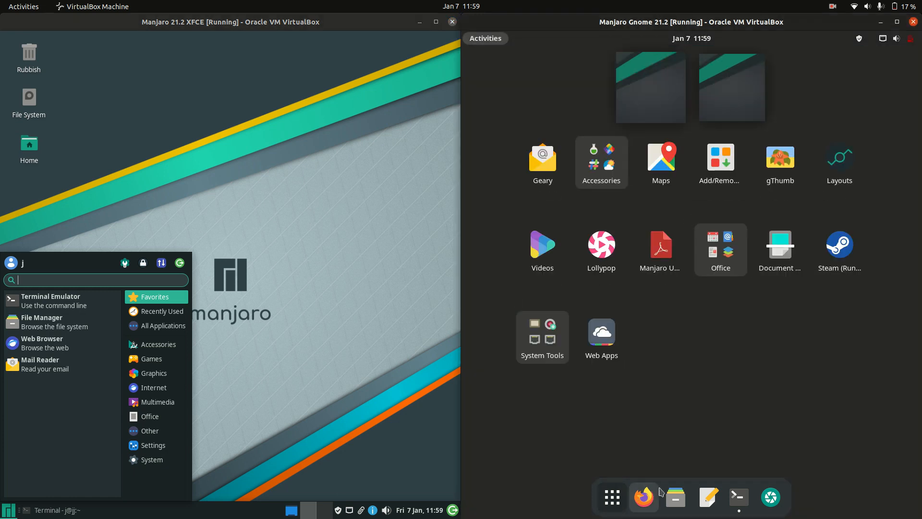
pyautogui.click(328, 203)
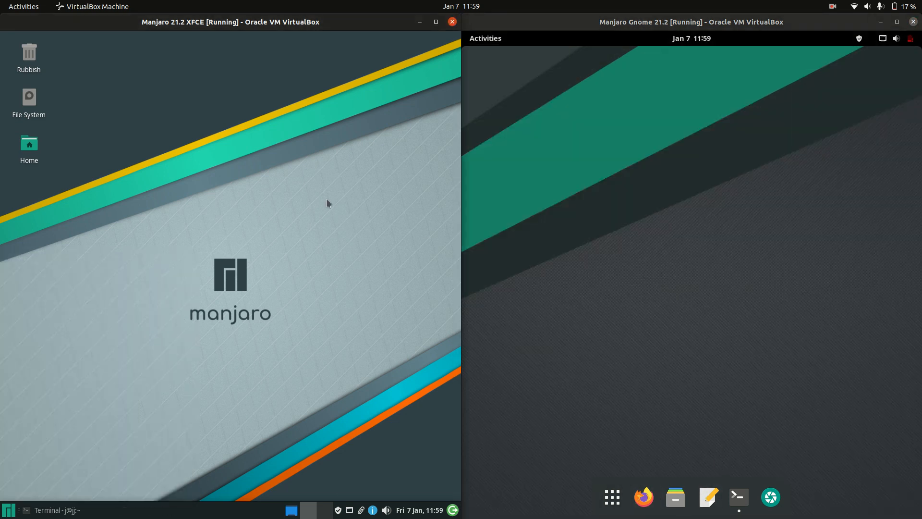
pyautogui.moveTo(692, 329)
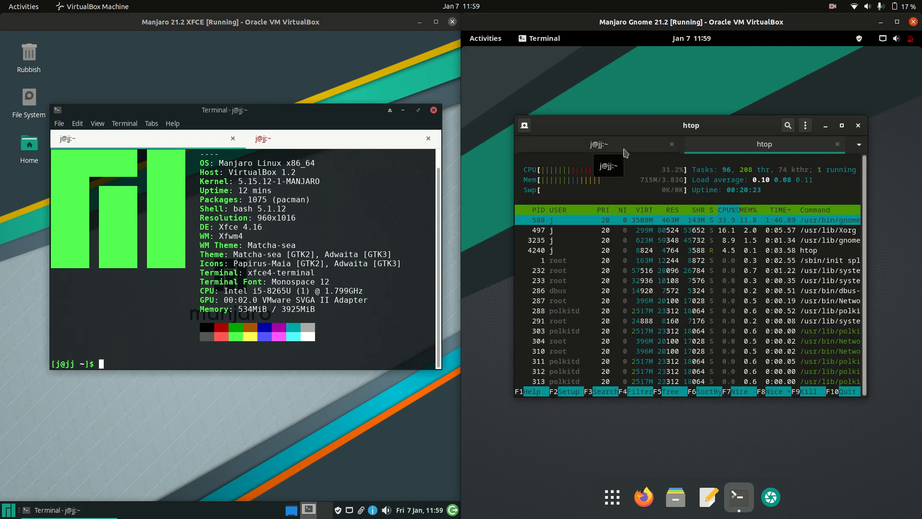
pyautogui.click(598, 144)
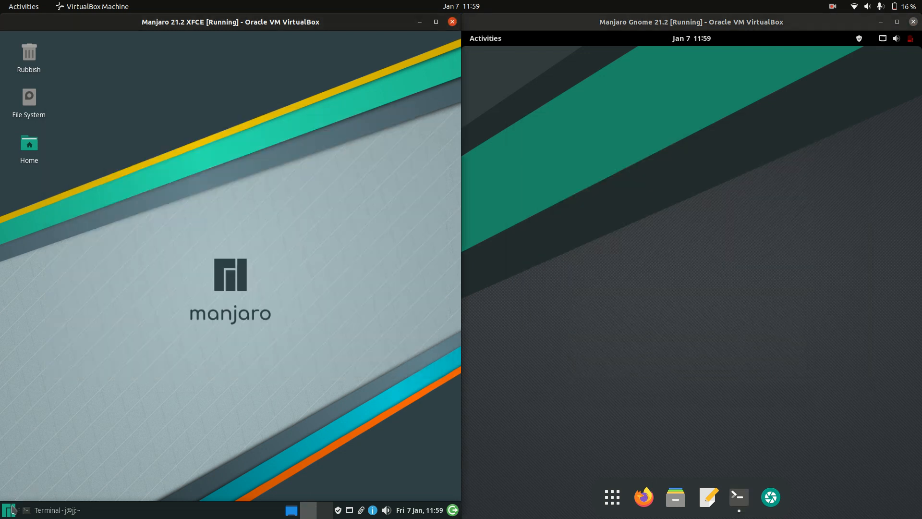
pyautogui.click(7, 509)
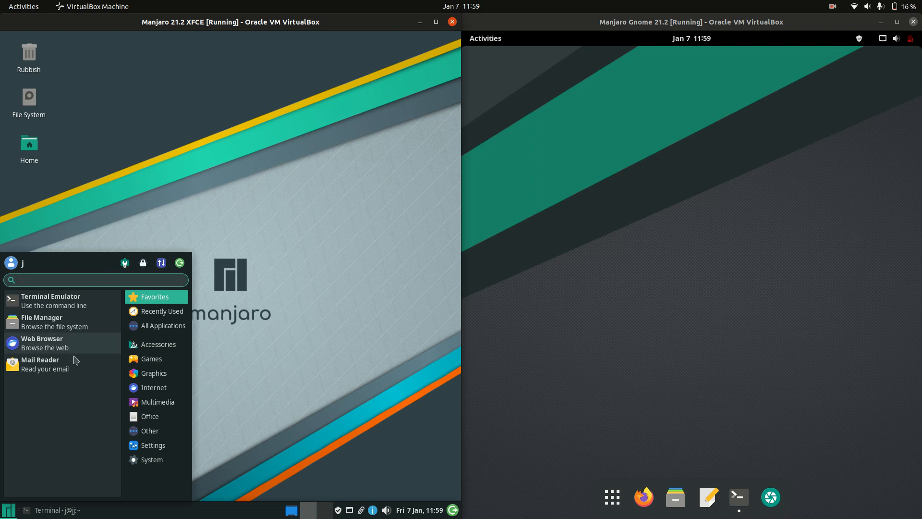
pyautogui.moveTo(157, 343)
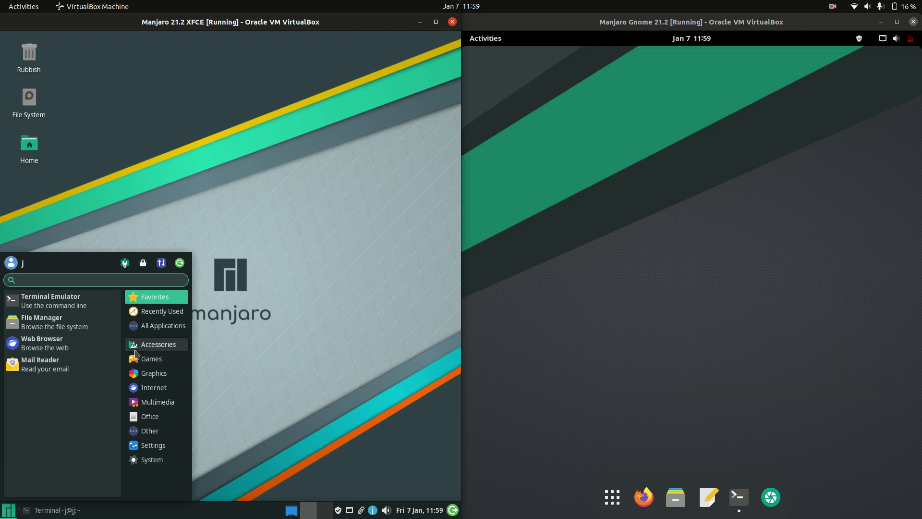
pyautogui.moveTo(154, 387)
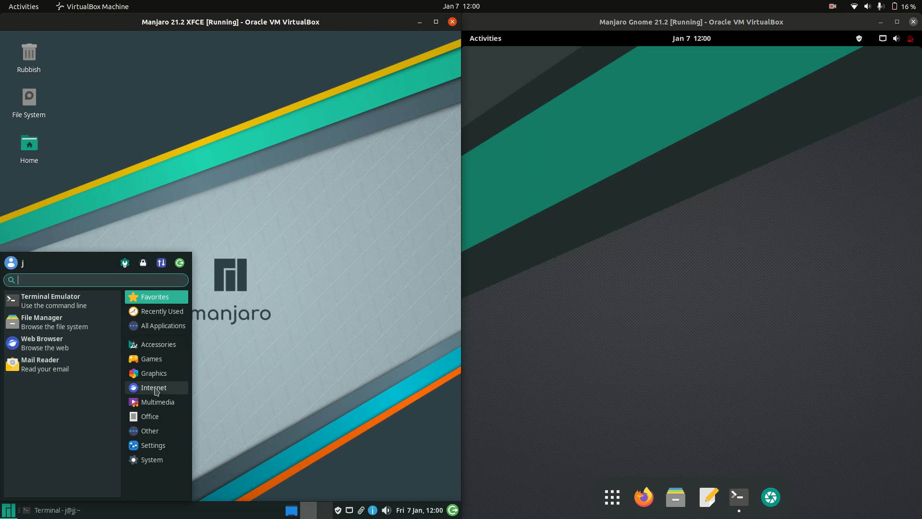
pyautogui.moveTo(255, 303)
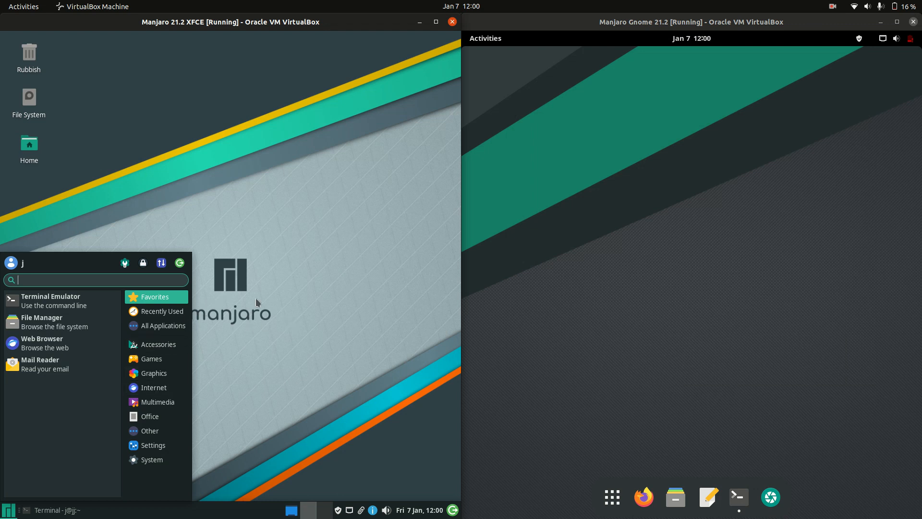
pyautogui.rightClick(211, 141)
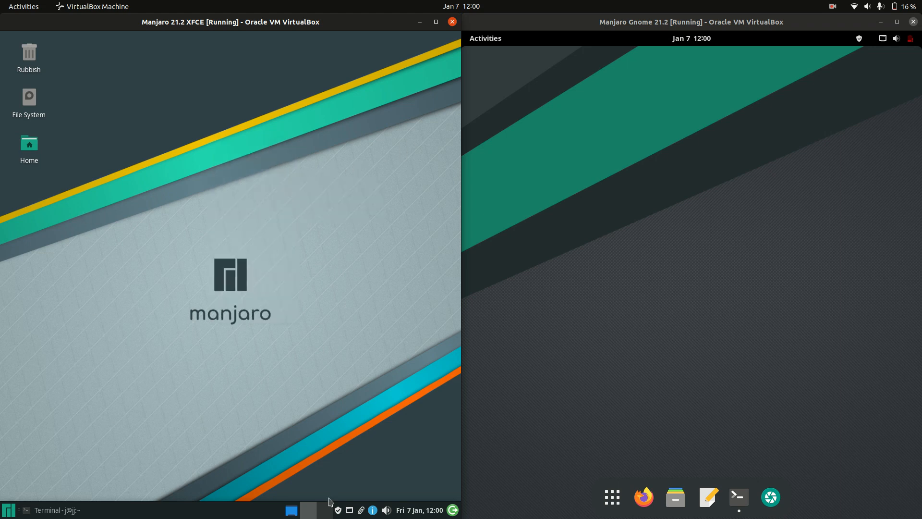
pyautogui.moveTo(183, 272)
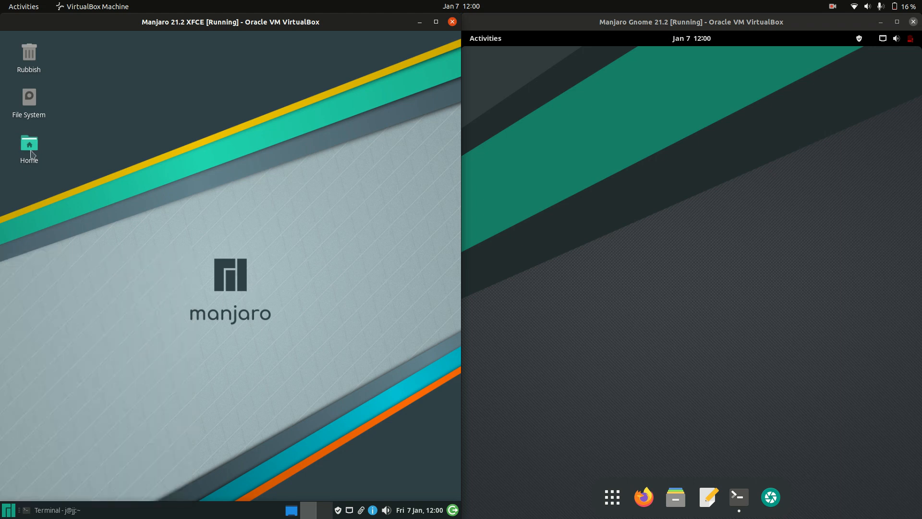
# - Show the home folder in Thunar and in GNOME Files, then enter the GNOME Activities overview
pyautogui.doubleClick(28, 144)
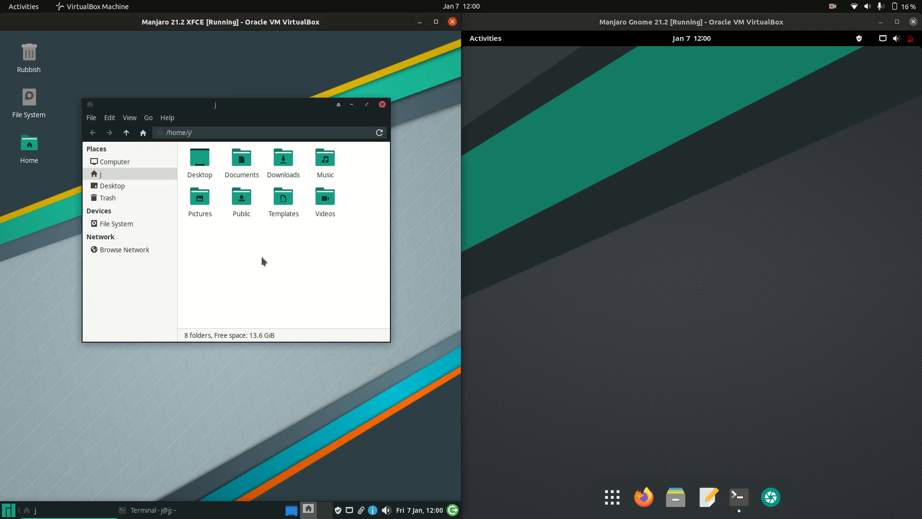
pyautogui.rightClick(217, 279)
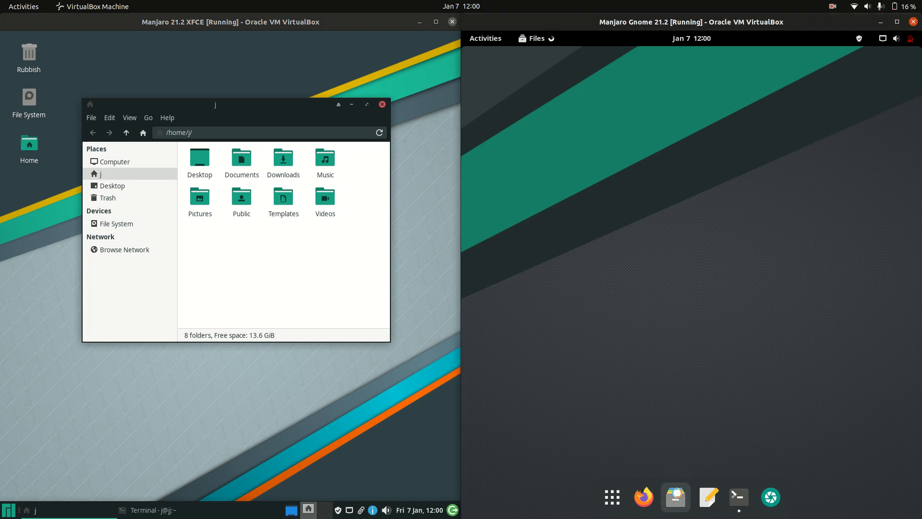
pyautogui.click(675, 497)
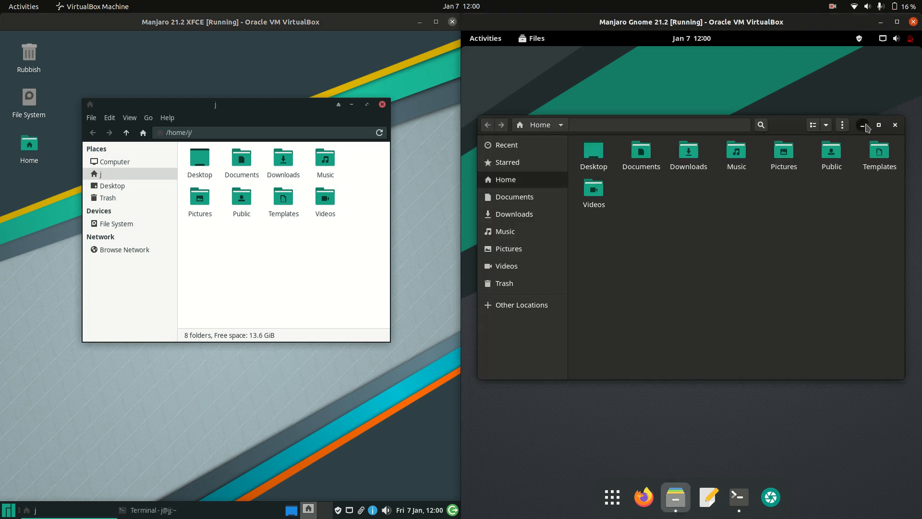
pyautogui.click(484, 38)
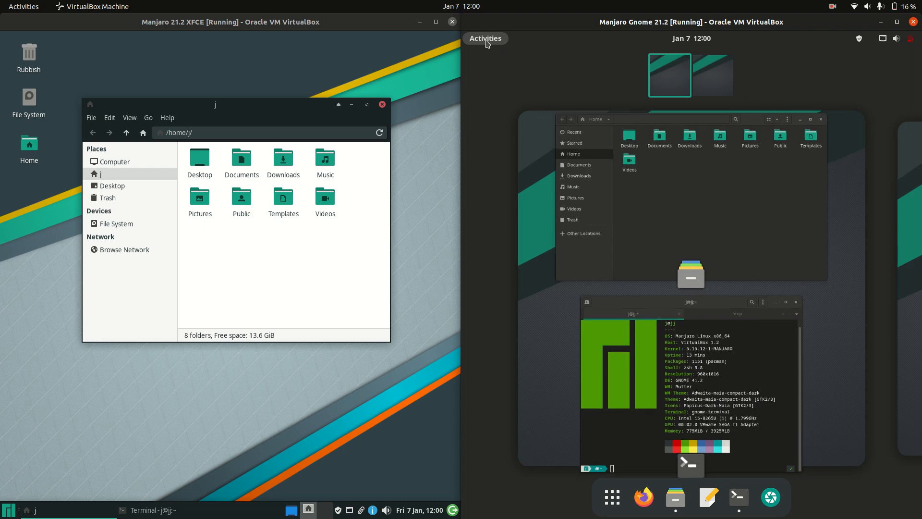
# - Browse the GNOME app grid, then return via the overview to the first workspace with the Files window
pyautogui.click(612, 496)
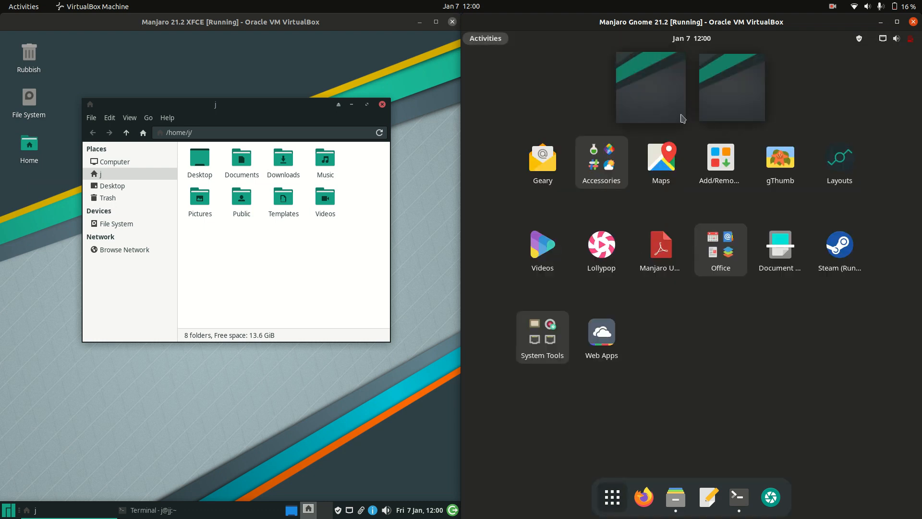
pyautogui.moveTo(606, 389)
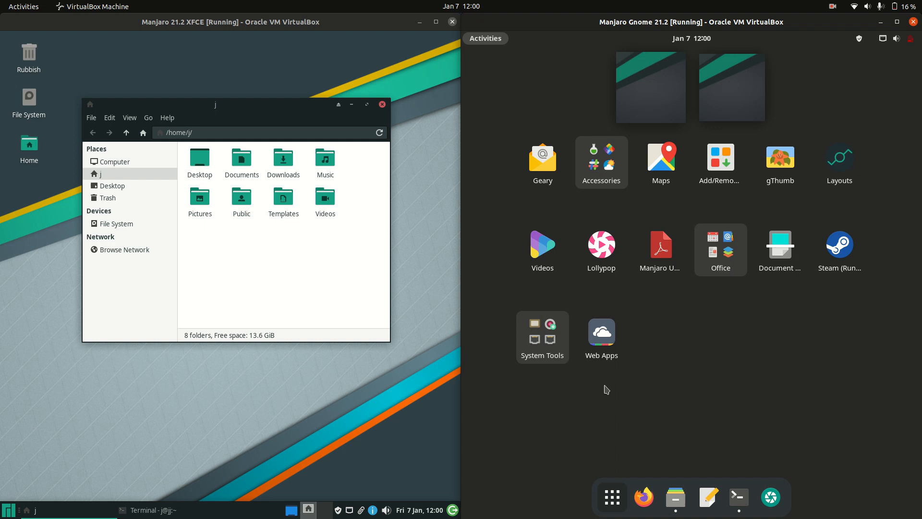
pyautogui.click(611, 496)
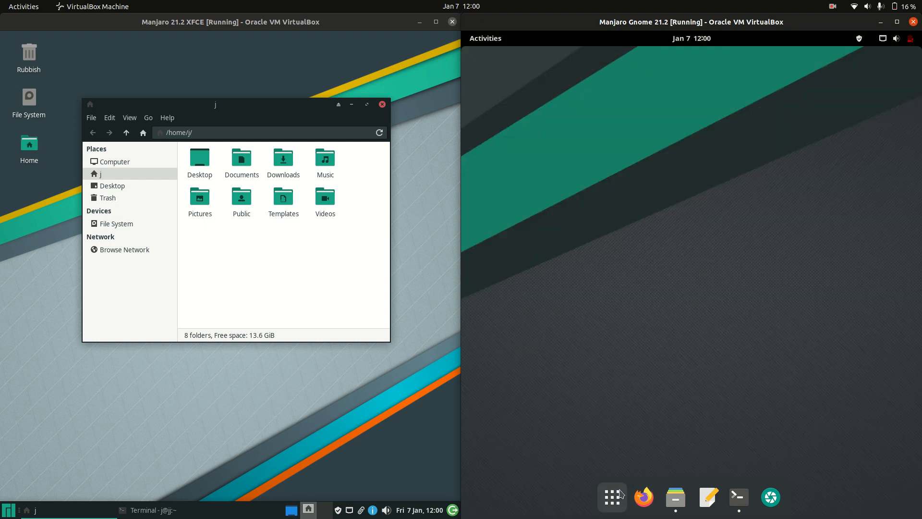
pyautogui.click(486, 38)
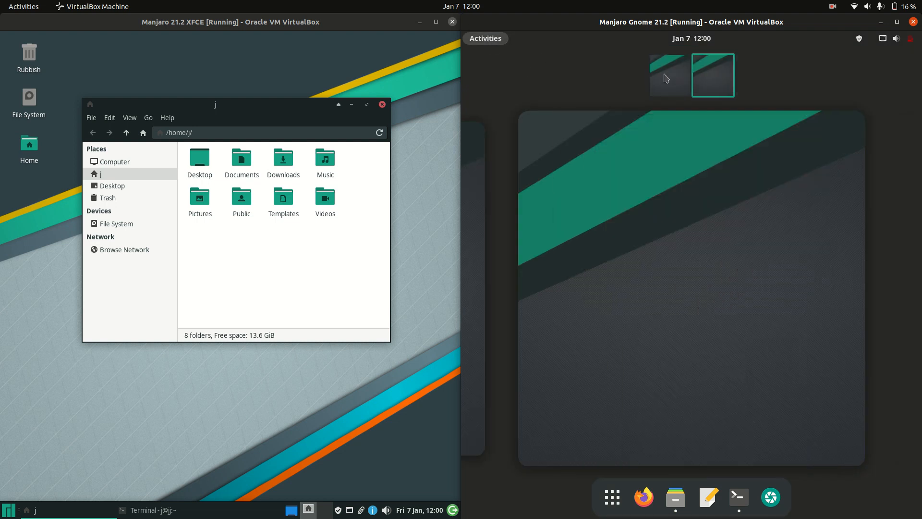
pyautogui.click(667, 74)
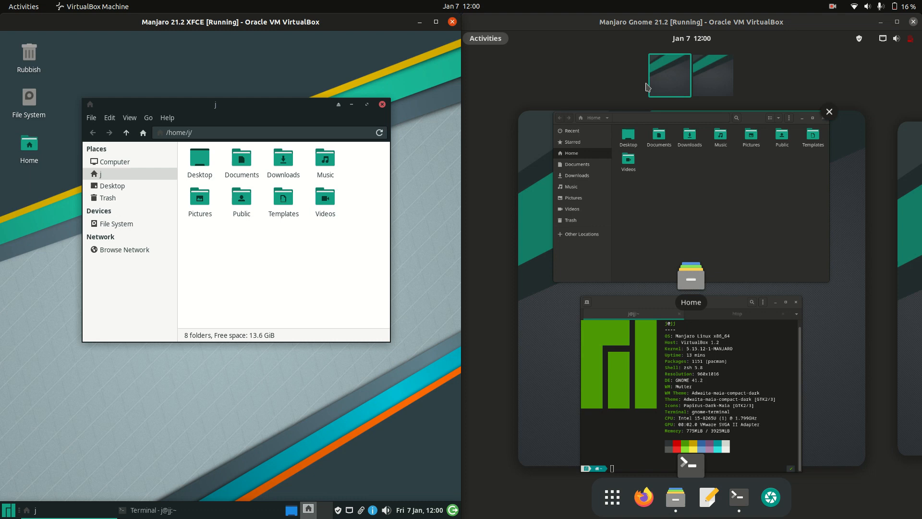
pyautogui.moveTo(659, 342)
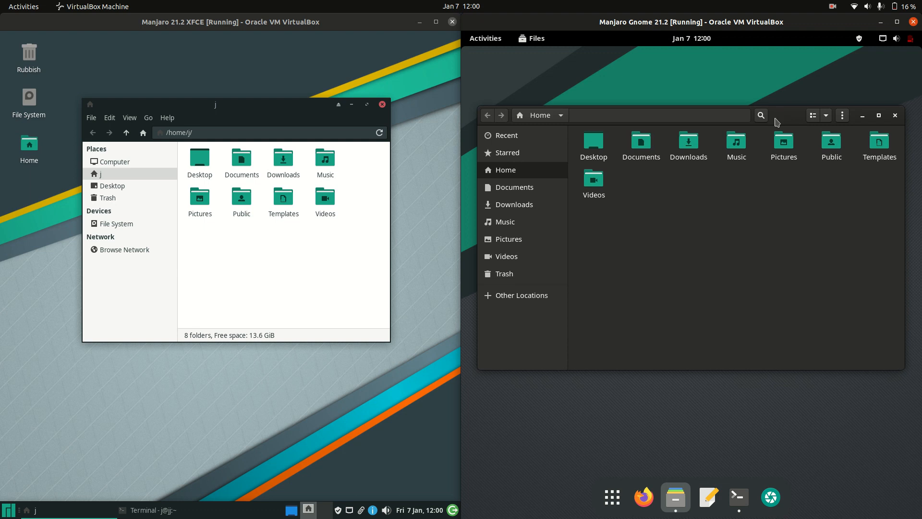
# - Show the GNOME Files main menu with its preferences and sidebar options
pyautogui.click(842, 115)
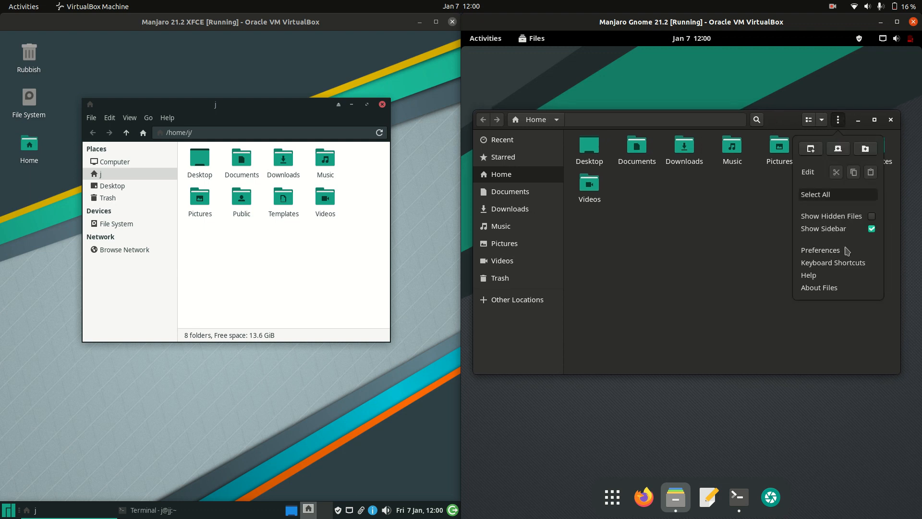
pyautogui.moveTo(831, 287)
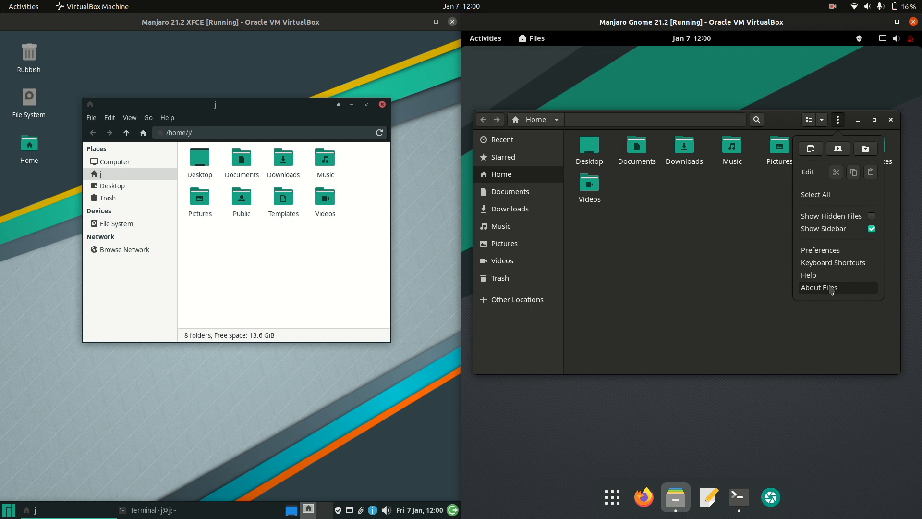
pyautogui.moveTo(743, 365)
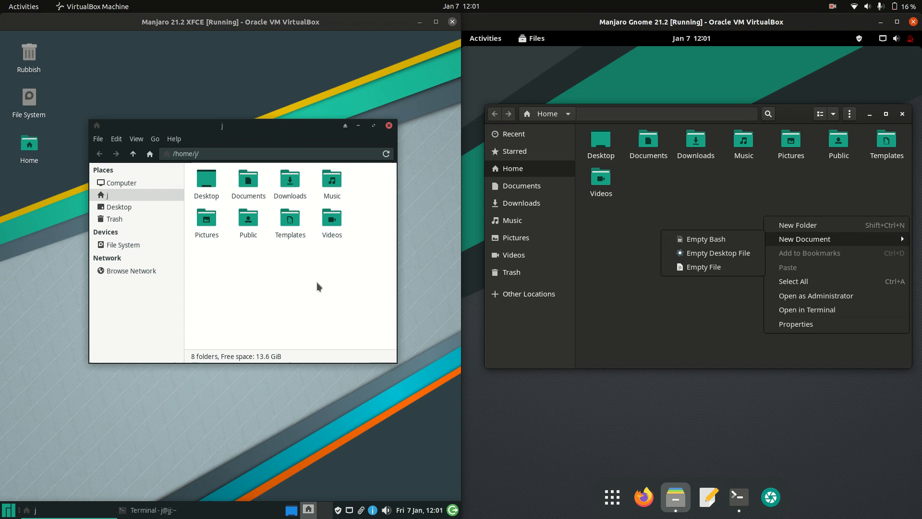
# - Check Thunar's About dialog from the home folder context menu and dismiss it
pyautogui.rightClick(318, 288)
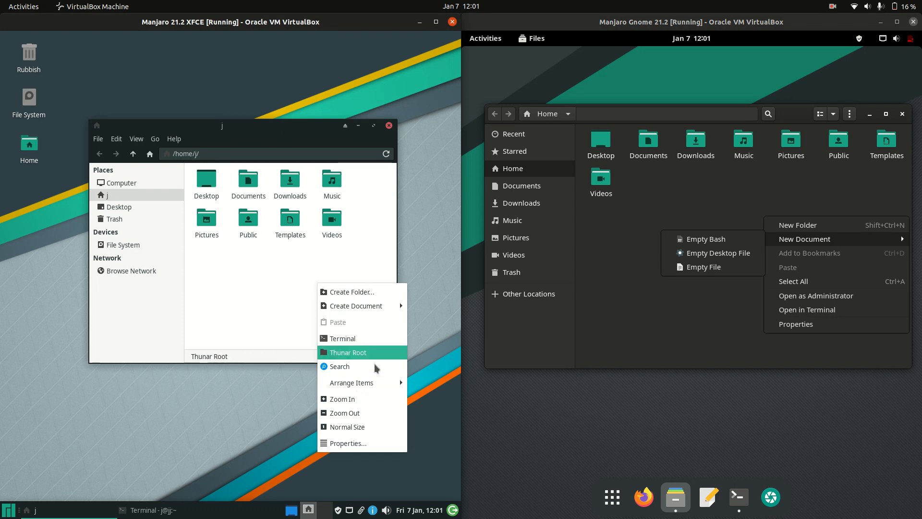
pyautogui.moveTo(175, 146)
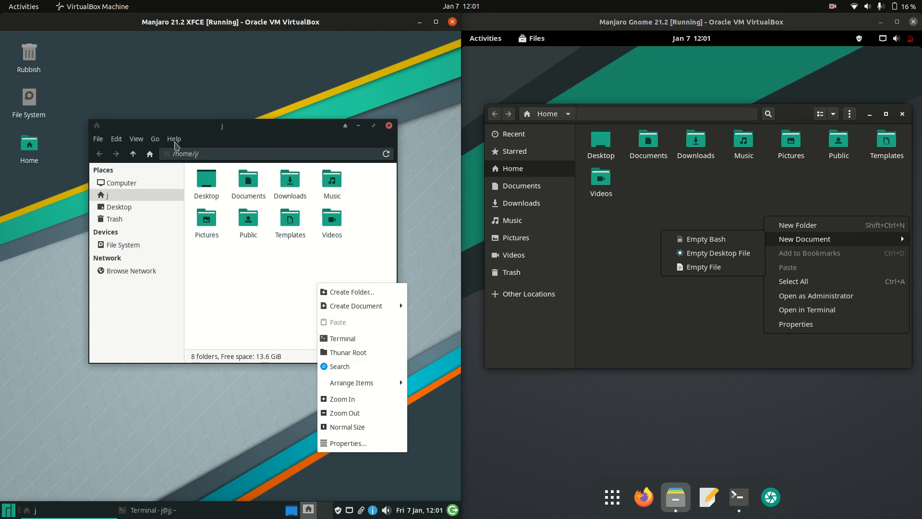
pyautogui.click(173, 138)
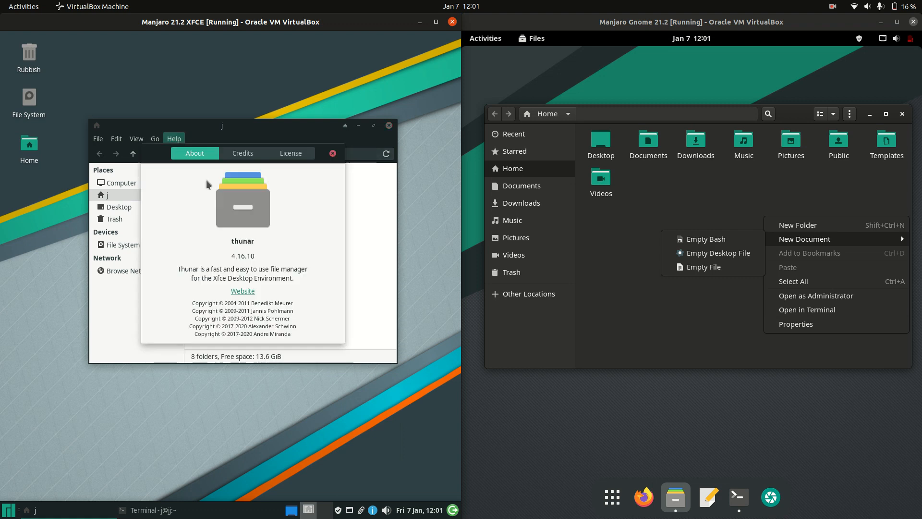
pyautogui.click(333, 153)
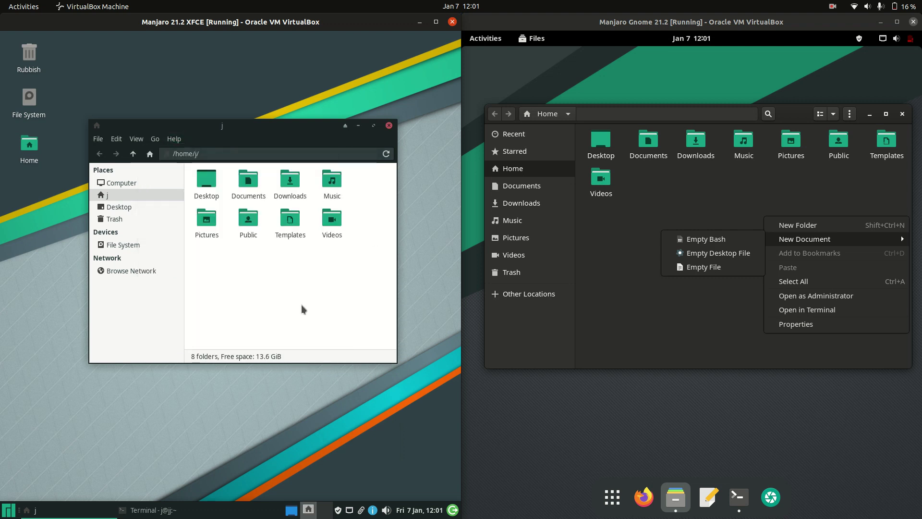
pyautogui.rightClick(302, 309)
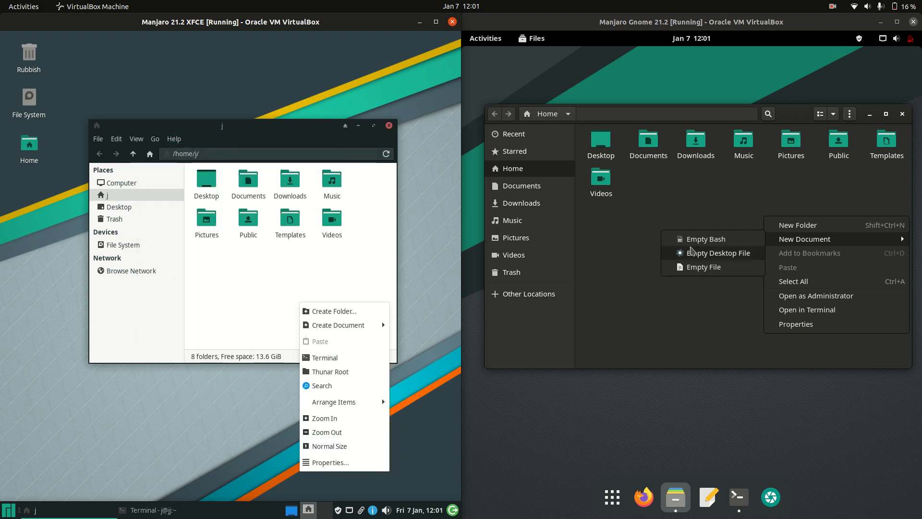
pyautogui.moveTo(805, 239)
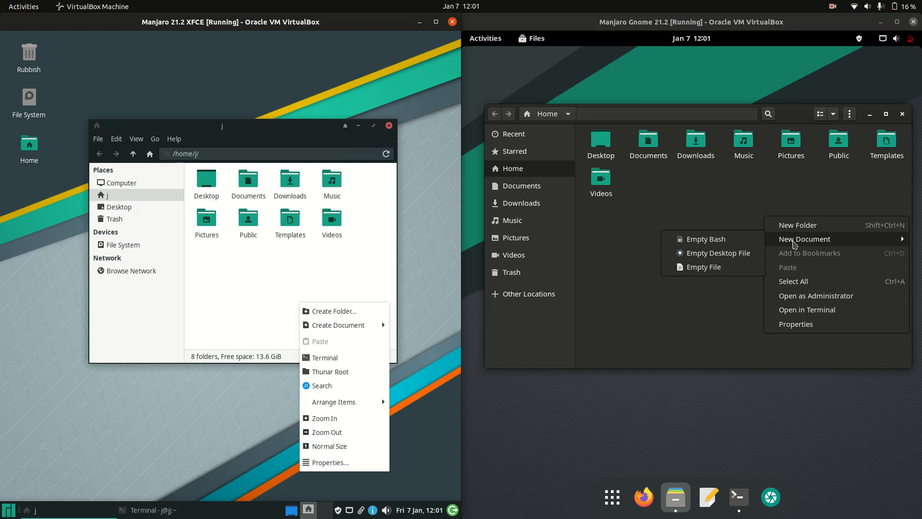
pyautogui.moveTo(728, 248)
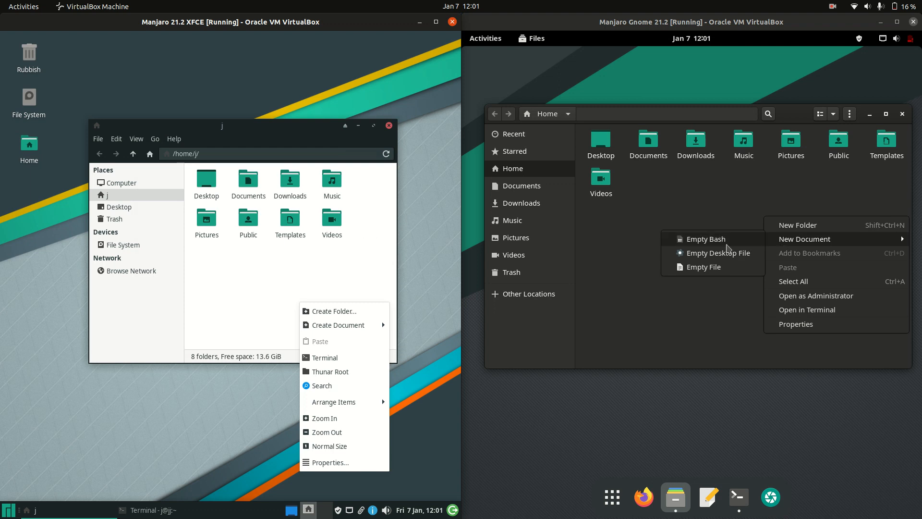
# - Create an 'Empty Bash' document in GNOME Files, choose Open in Terminal, and close Thunar
pyautogui.click(706, 239)
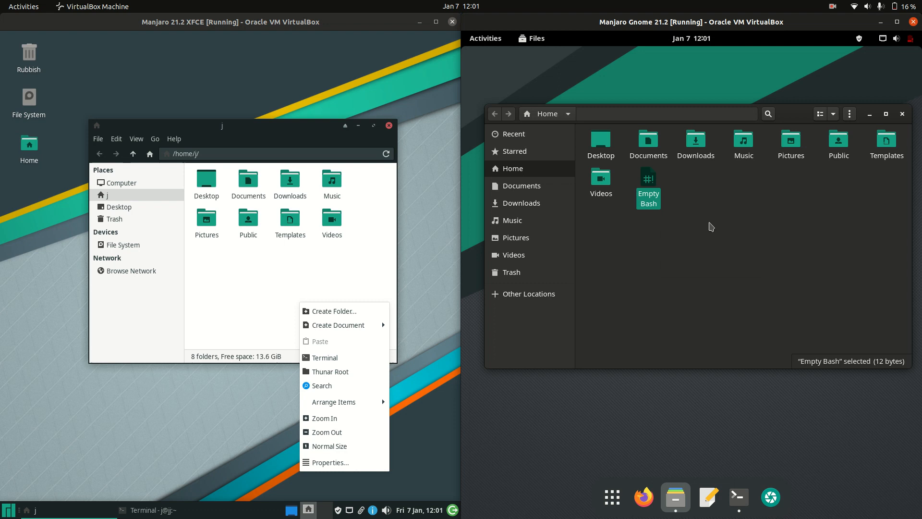
pyautogui.rightClick(697, 246)
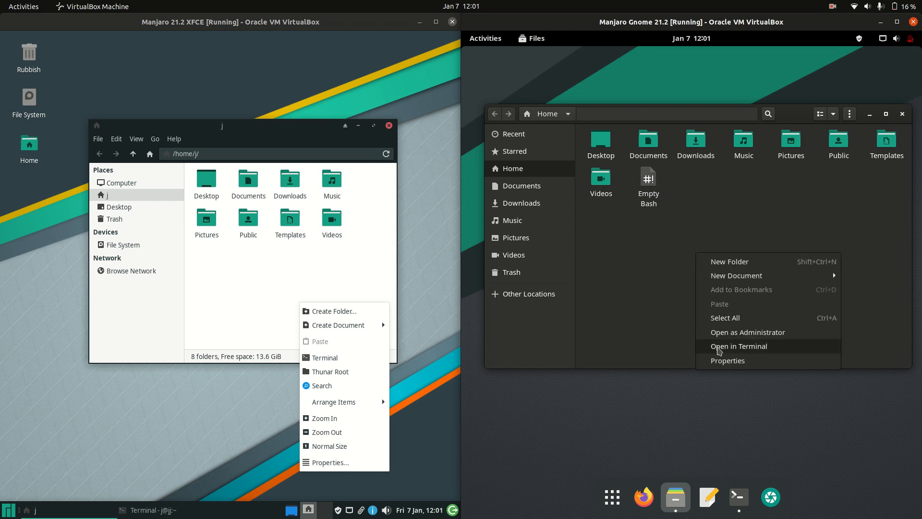
pyautogui.click(740, 346)
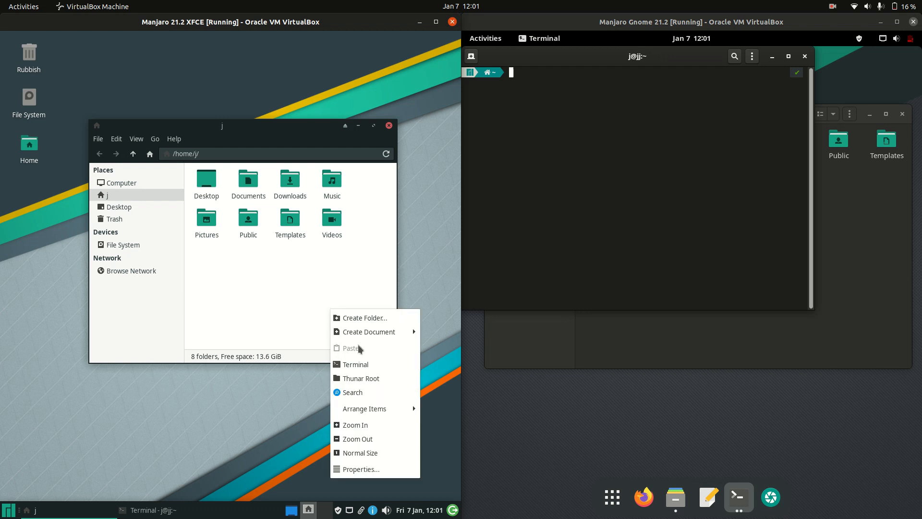
pyautogui.click(312, 163)
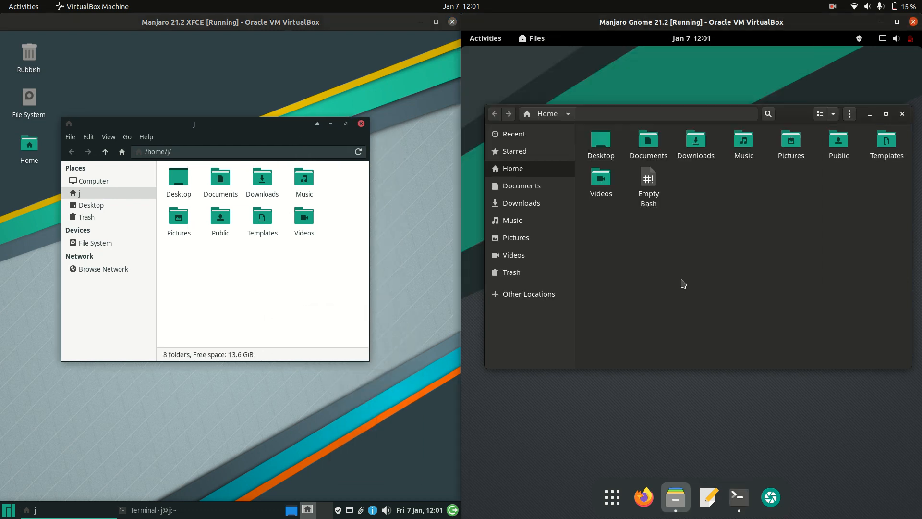
pyautogui.moveTo(723, 168)
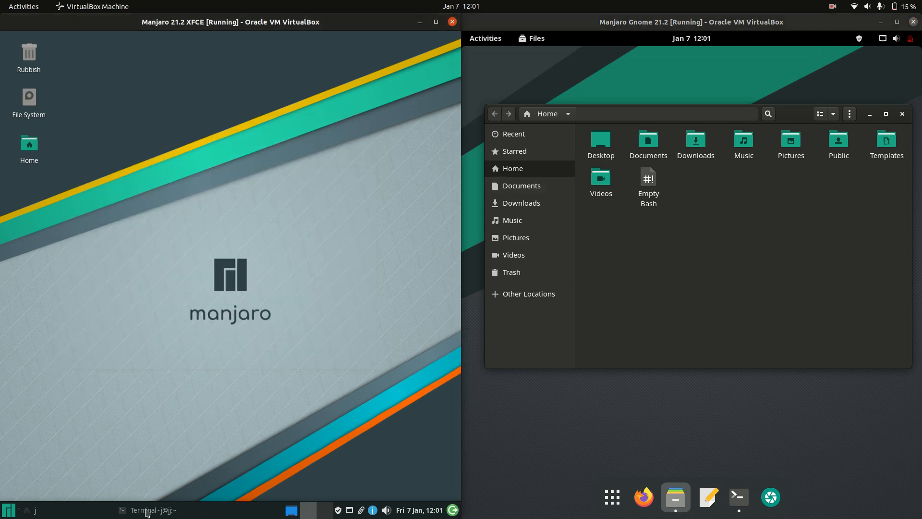
# - Bring both terminals forward with neofetch output and highlight the Xfce 4.16 DE line
pyautogui.click(149, 510)
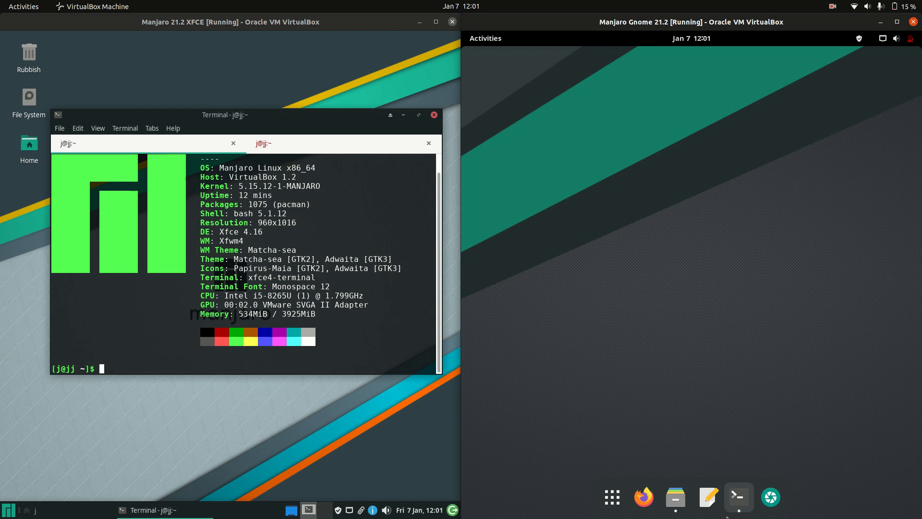
pyautogui.click(739, 498)
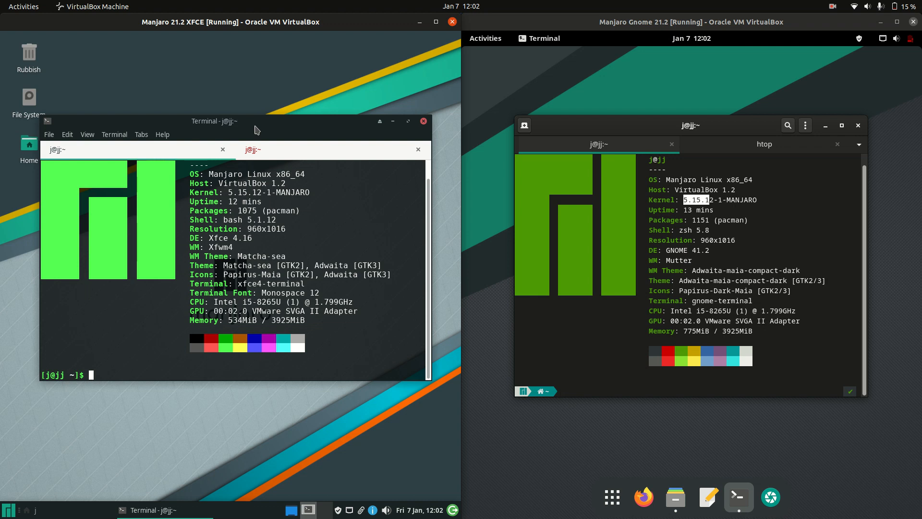
pyautogui.doubleClick(229, 237)
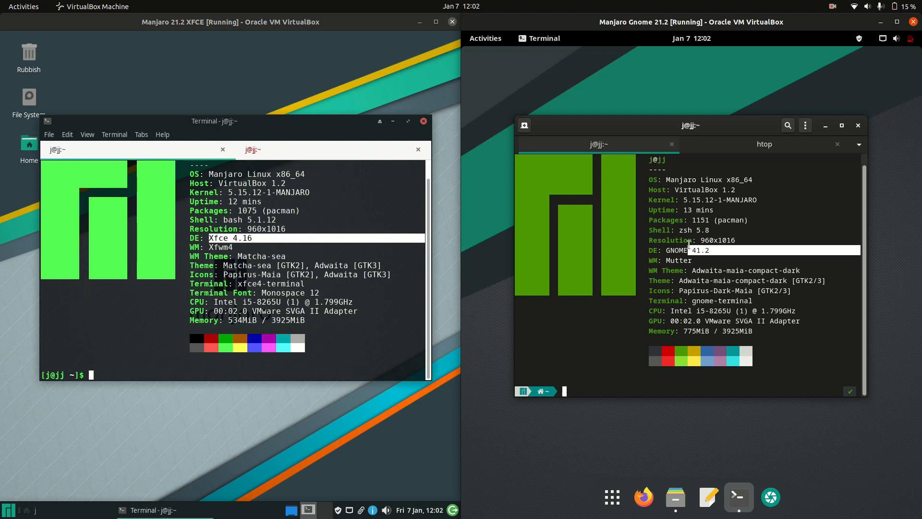
pyautogui.moveTo(699, 138)
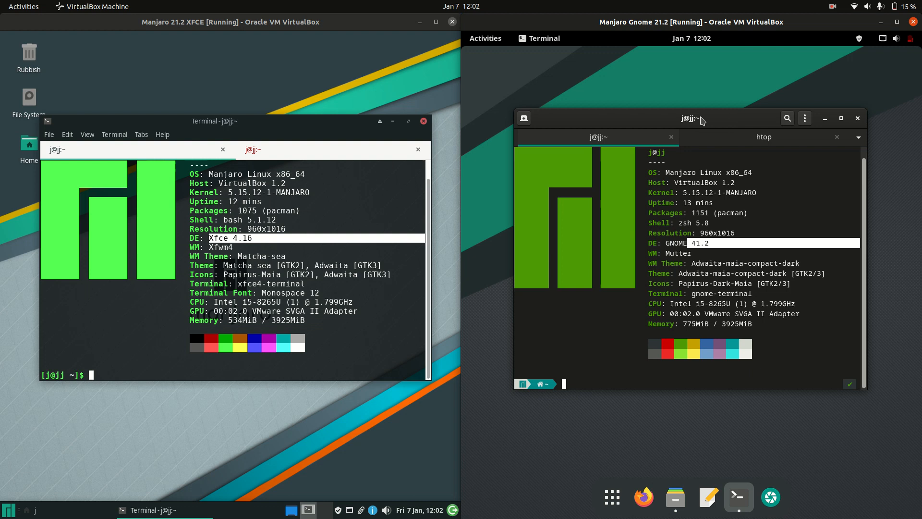
pyautogui.moveTo(712, 119)
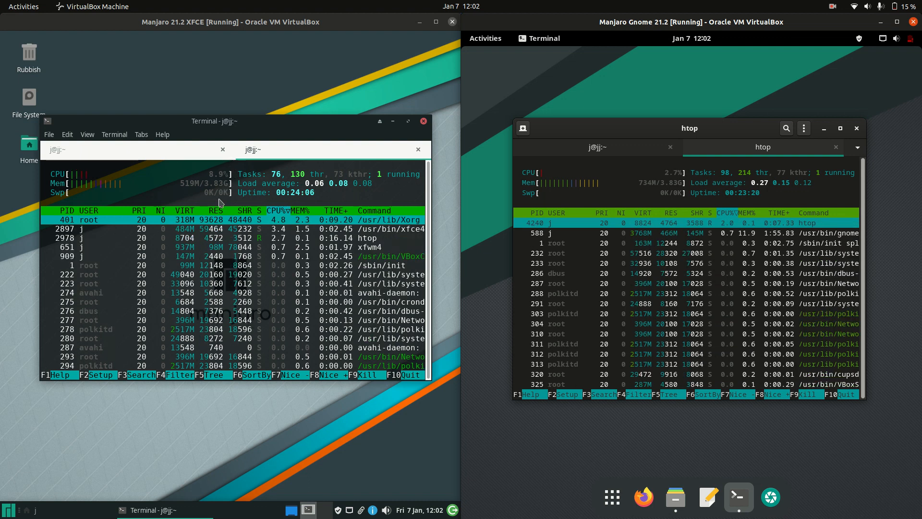
# - Nudge the Xfce terminal window while htop runs on both guests
pyautogui.moveTo(213, 121); pyautogui.dragTo(255, 114)
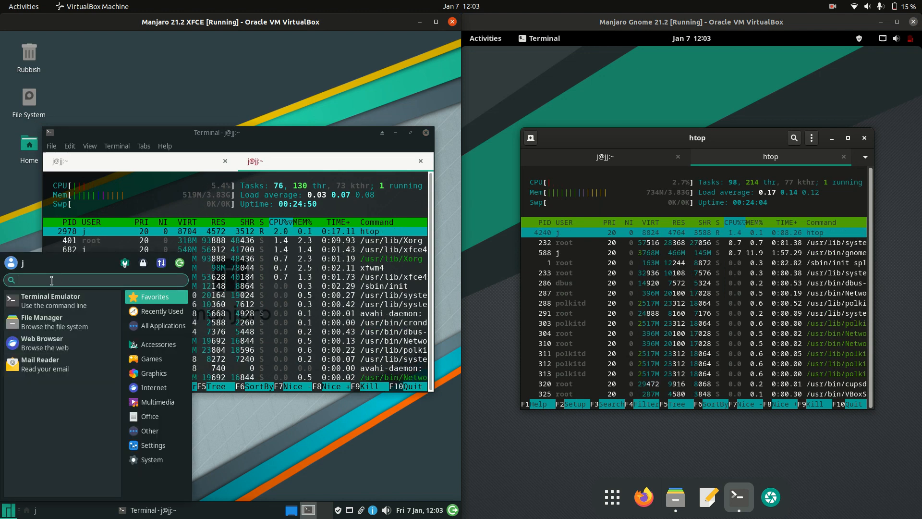
# - Search 'fire' in the Whisker Menu, reopen it from the panel and dismiss it
pyautogui.write('fire')
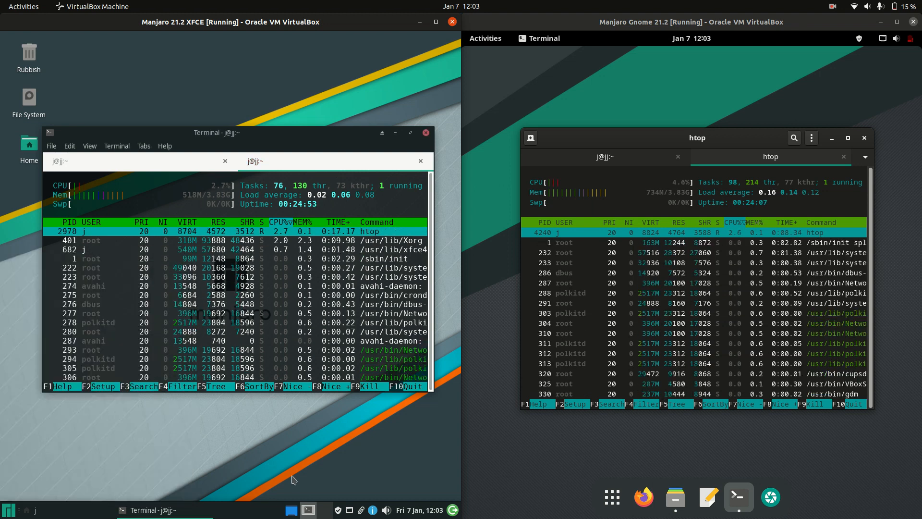
pyautogui.click(9, 509)
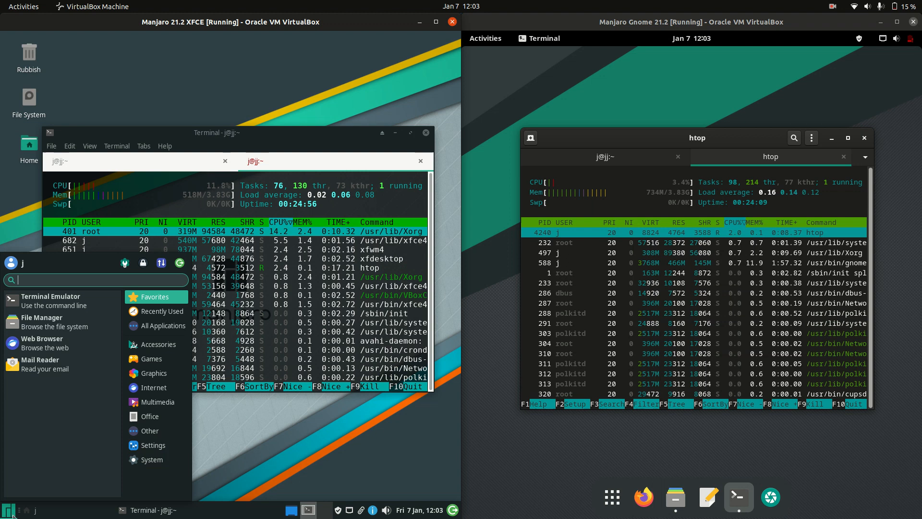
pyautogui.click(320, 442)
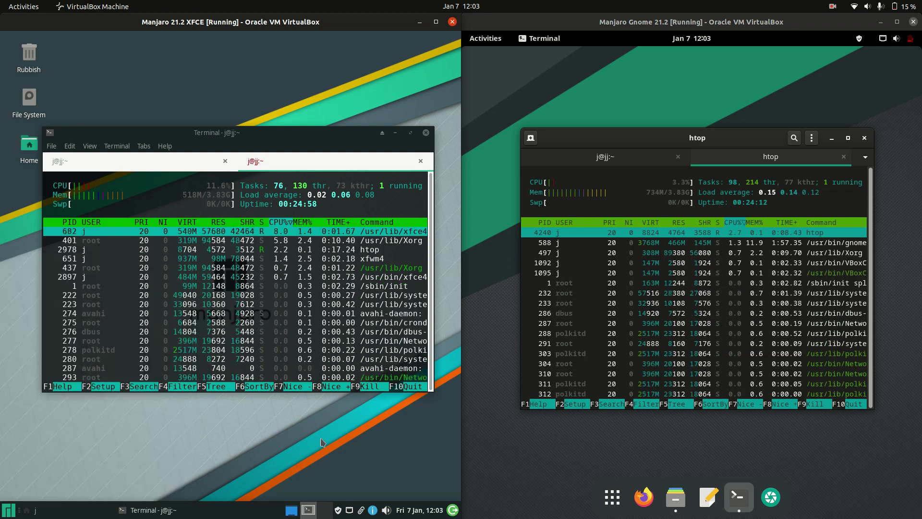